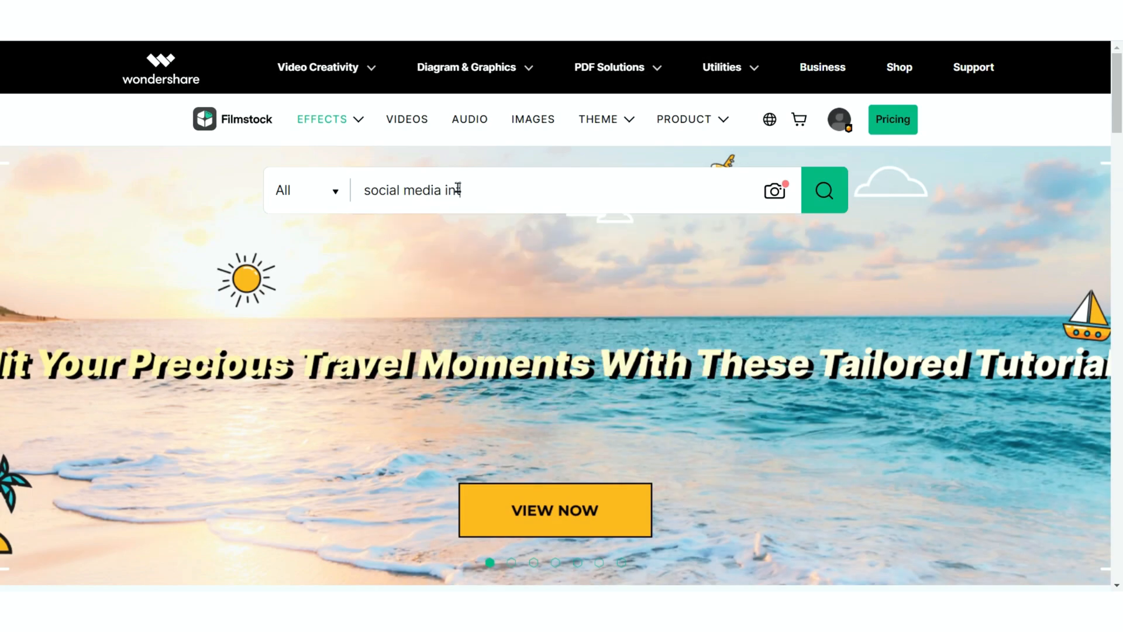
Step: Search Filmstock for 'social media intro' templates
{"action": "type", "text": "tro"}
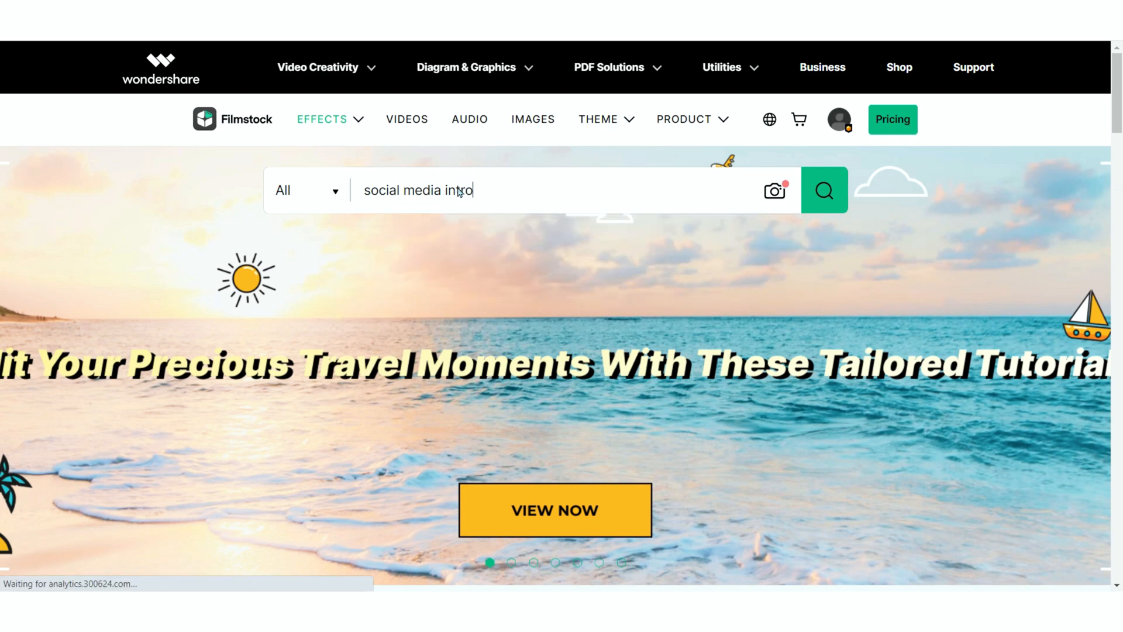
{"action": "left_click", "coordinate": [822, 189]}
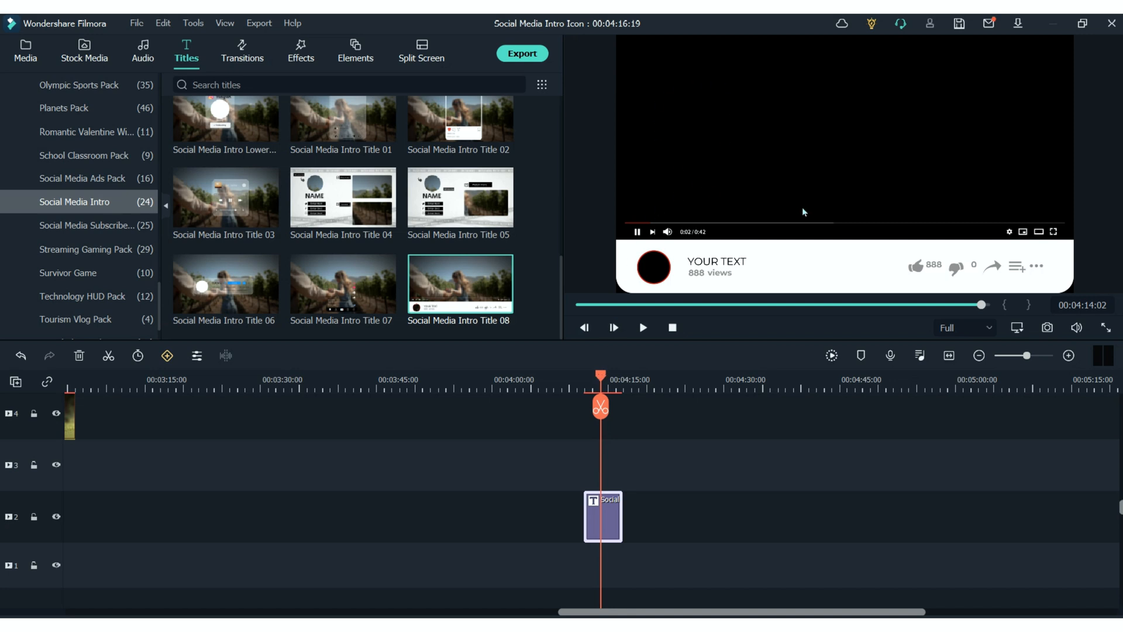
{"action": "mouse_move", "coordinate": [888, 161]}
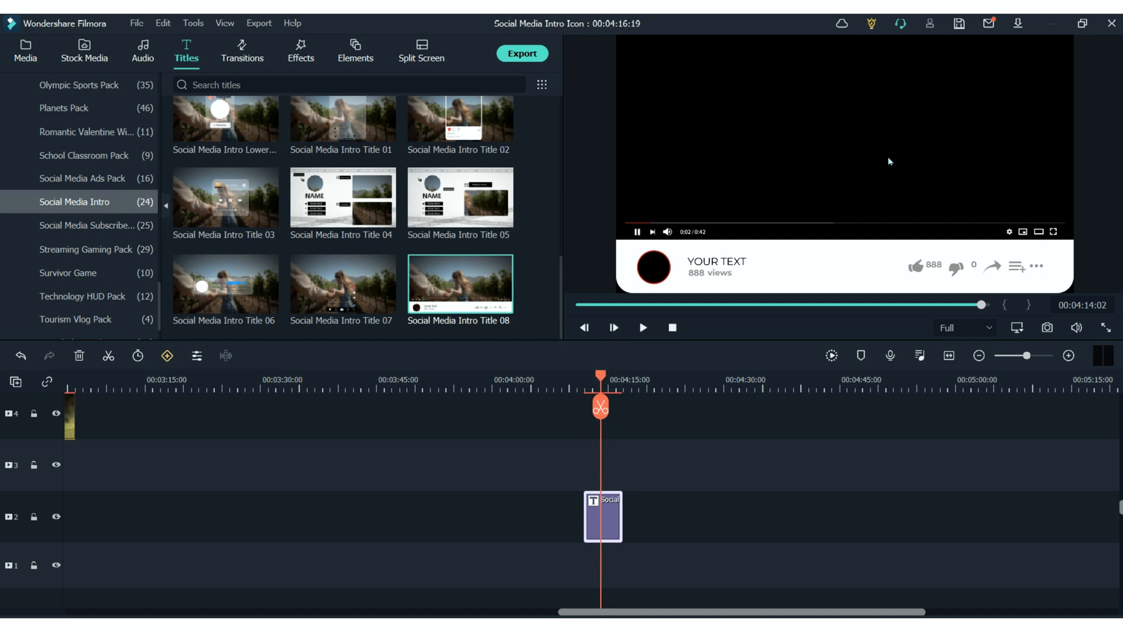
Step: Place the snowy forest clip under the title and set its Position Y to 450.0
{"action": "left_click", "coordinate": [85, 51]}
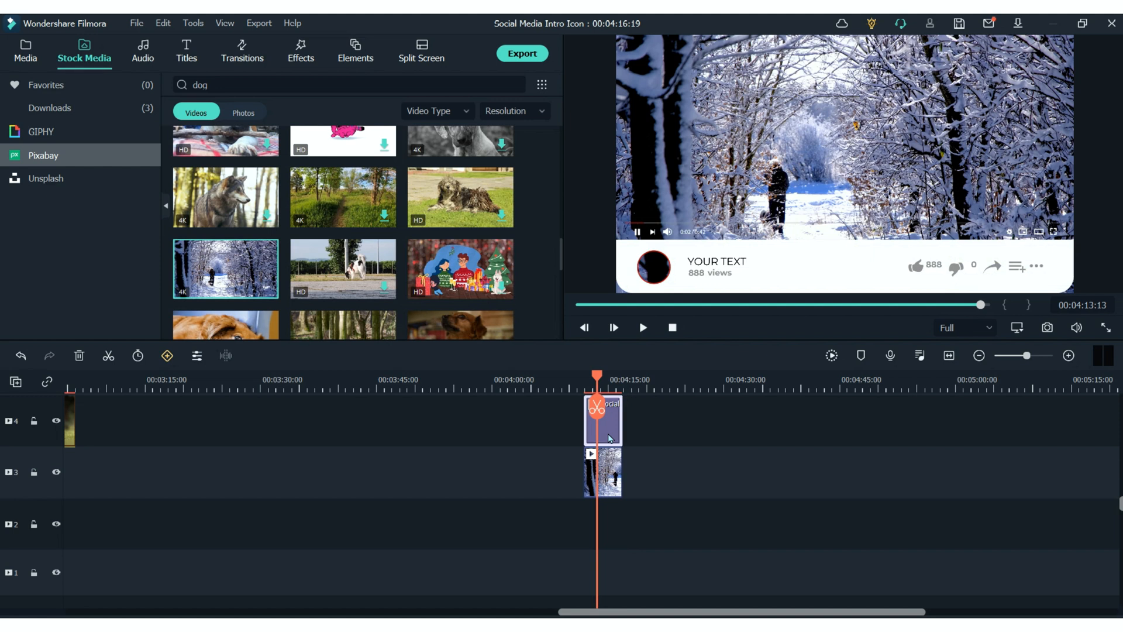
{"action": "double_click", "coordinate": [601, 420]}
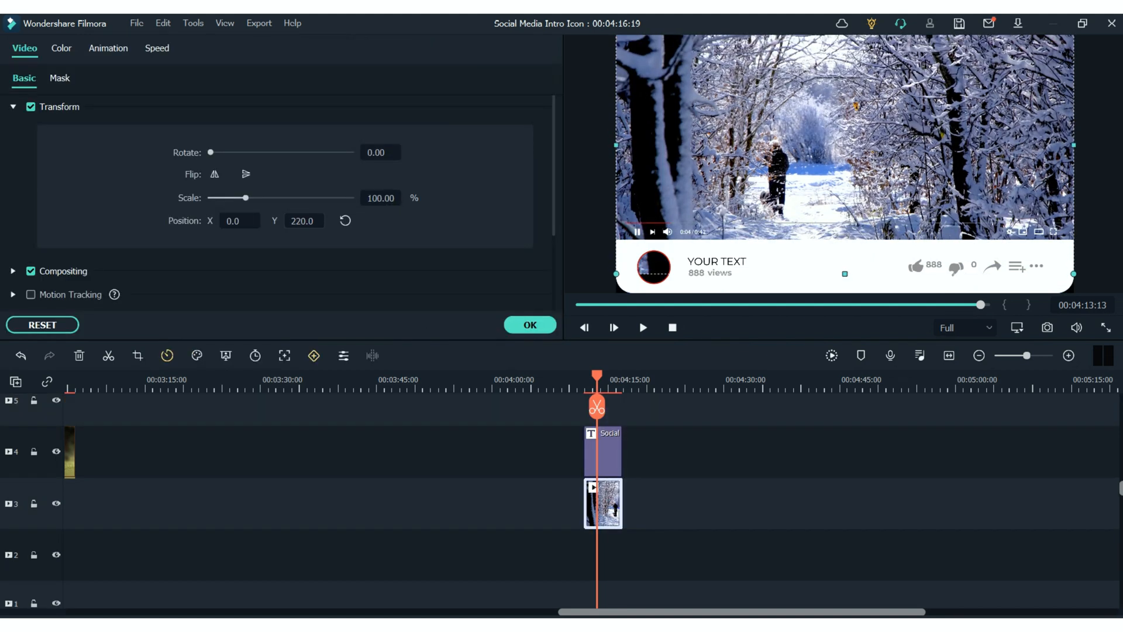
{"action": "type", "text": "450.0"}
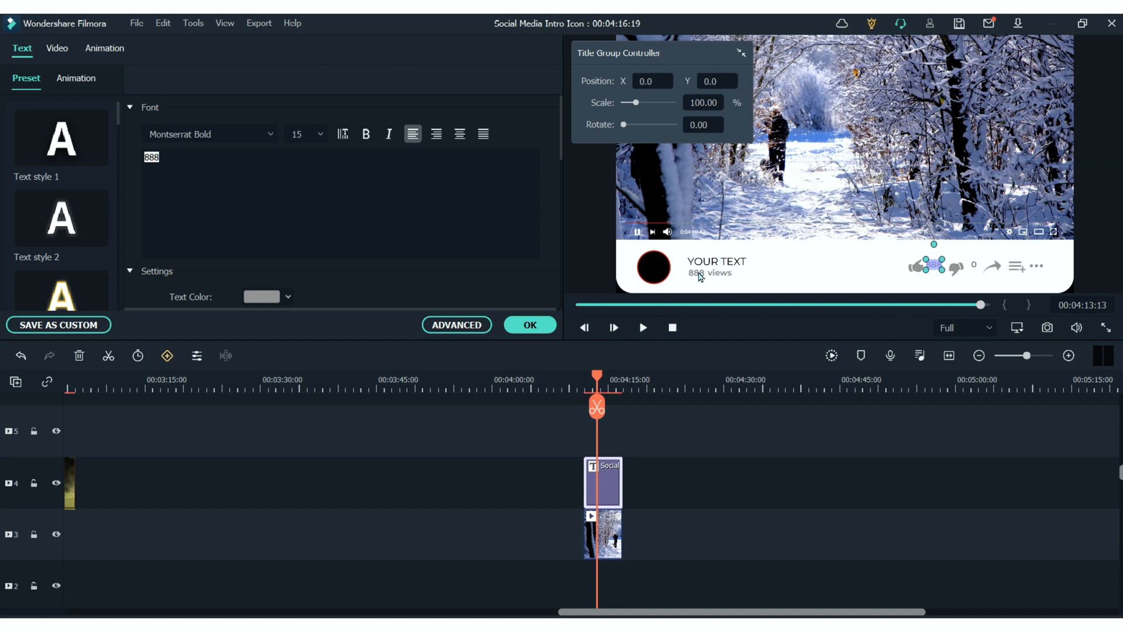
{"action": "mouse_move", "coordinate": [702, 266]}
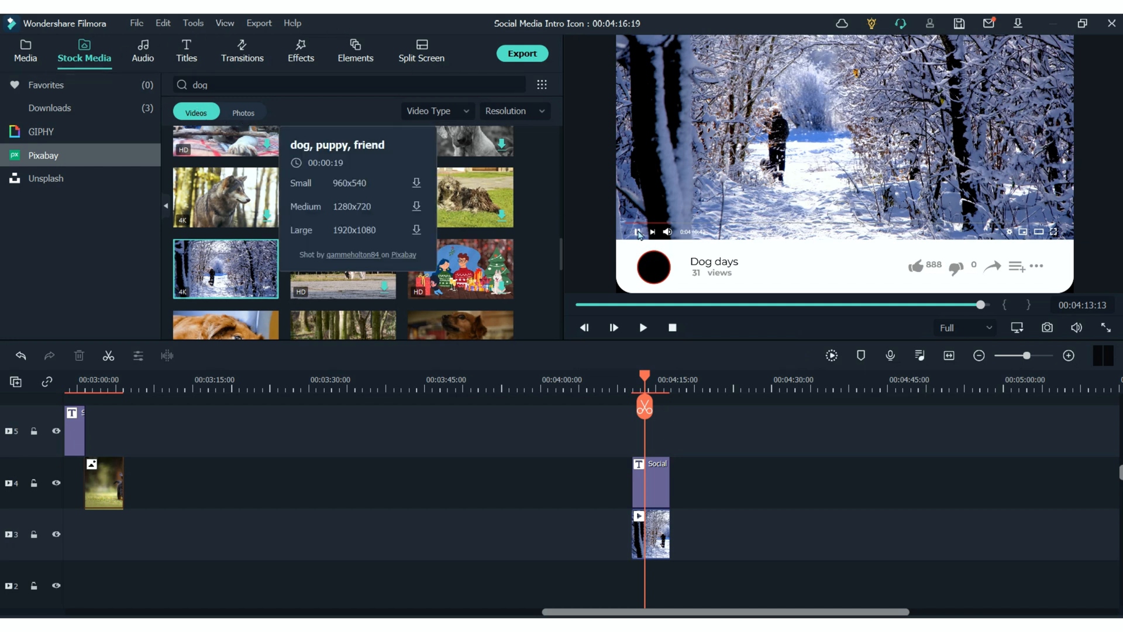
Step: Switch Stock Media to Photos and scroll to the running puppy photo
{"action": "left_click", "coordinate": [243, 112]}
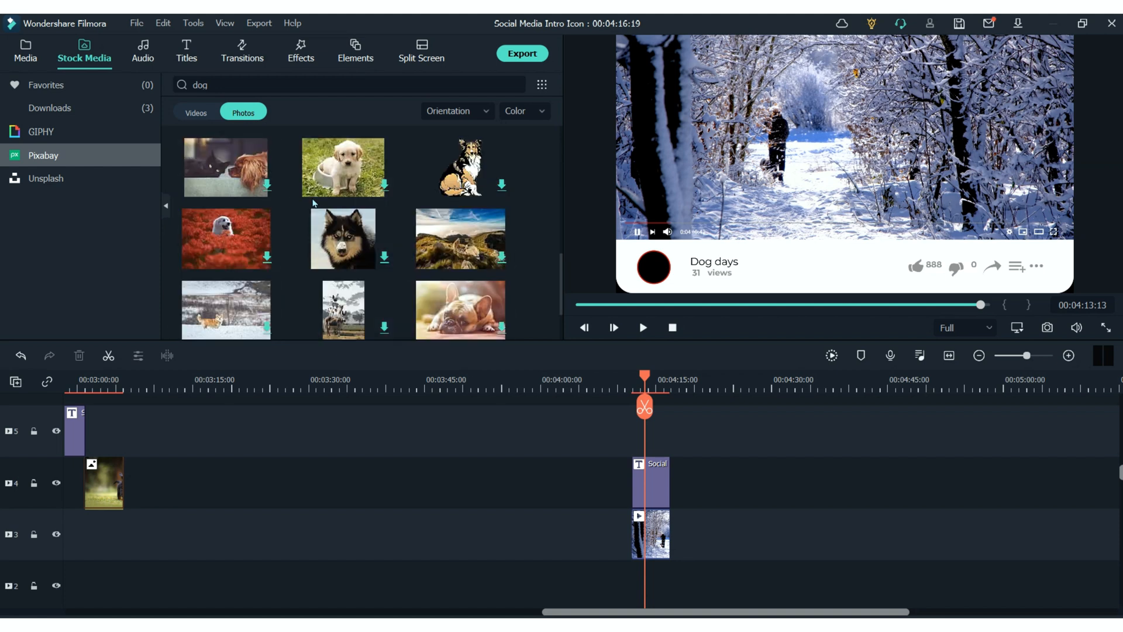
{"action": "scroll", "scroll_direction": "down", "scroll_amount": 3}
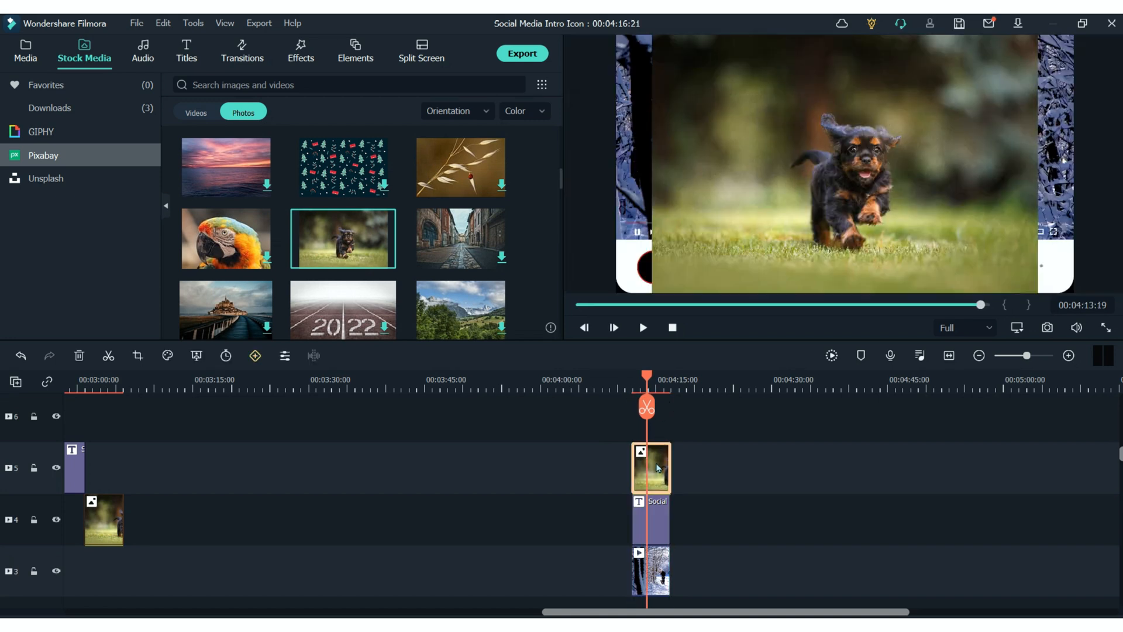
Step: Apply a Circle mask to the puppy photo and move it onto the profile picture circle
{"action": "double_click", "coordinate": [649, 469]}
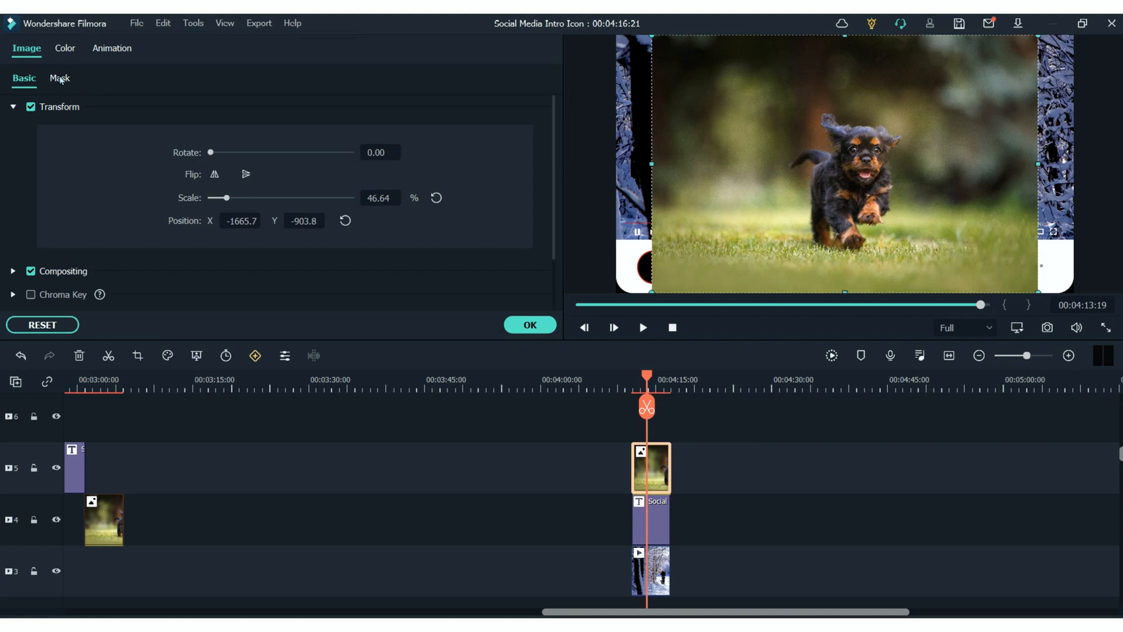
{"action": "left_click", "coordinate": [60, 78]}
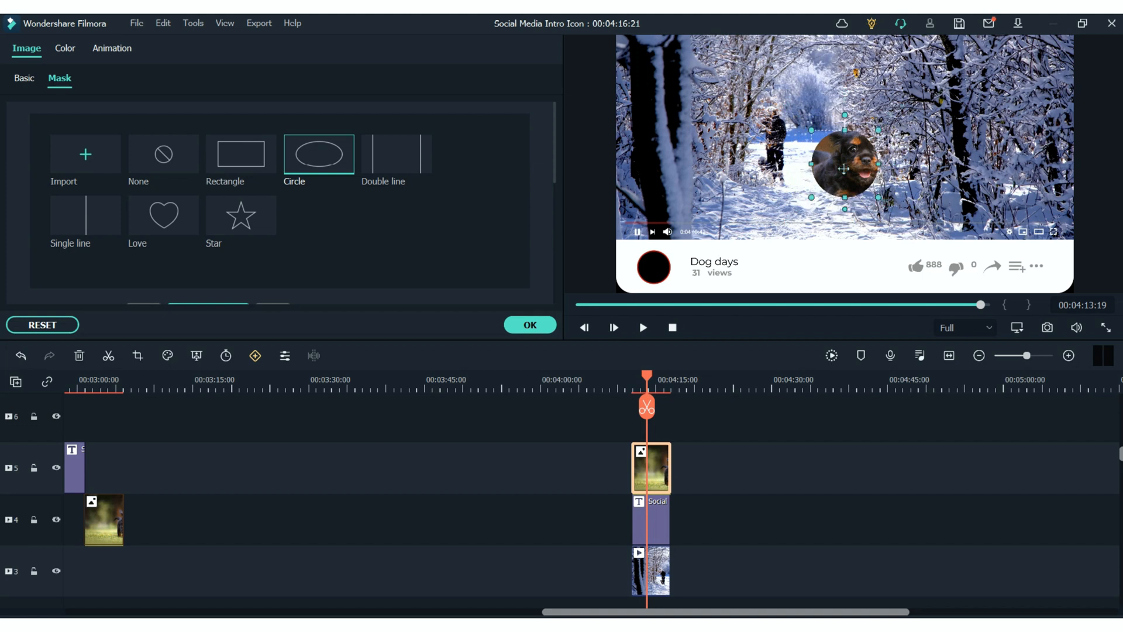
{"action": "left_click_drag", "start_coordinate": [843, 168], "coordinate": [860, 160]}
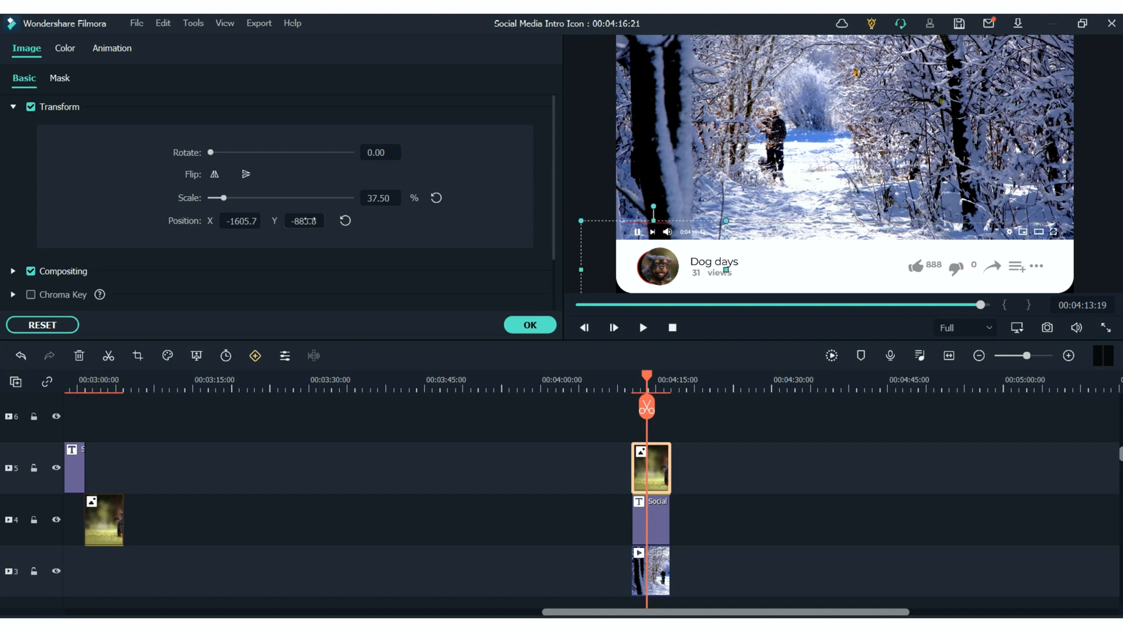
{"action": "left_click_drag", "start_coordinate": [653, 208], "coordinate": [648, 209]}
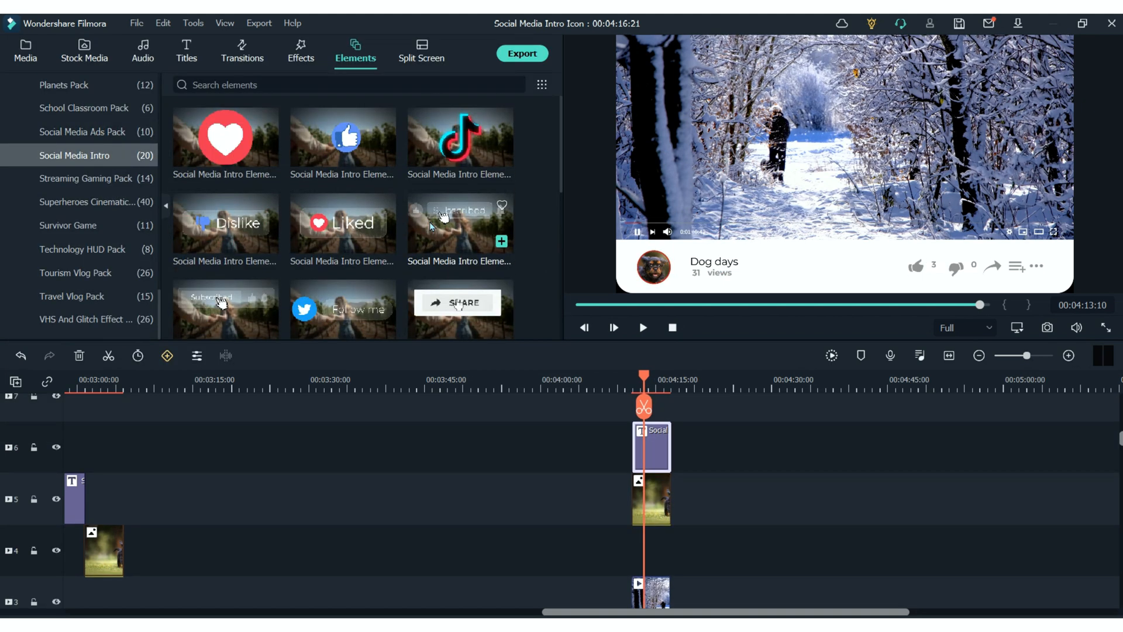
Step: Preview the subscribe elements and add the Subscribed button to track 7
{"action": "scroll", "scroll_direction": "down", "scroll_amount": 3}
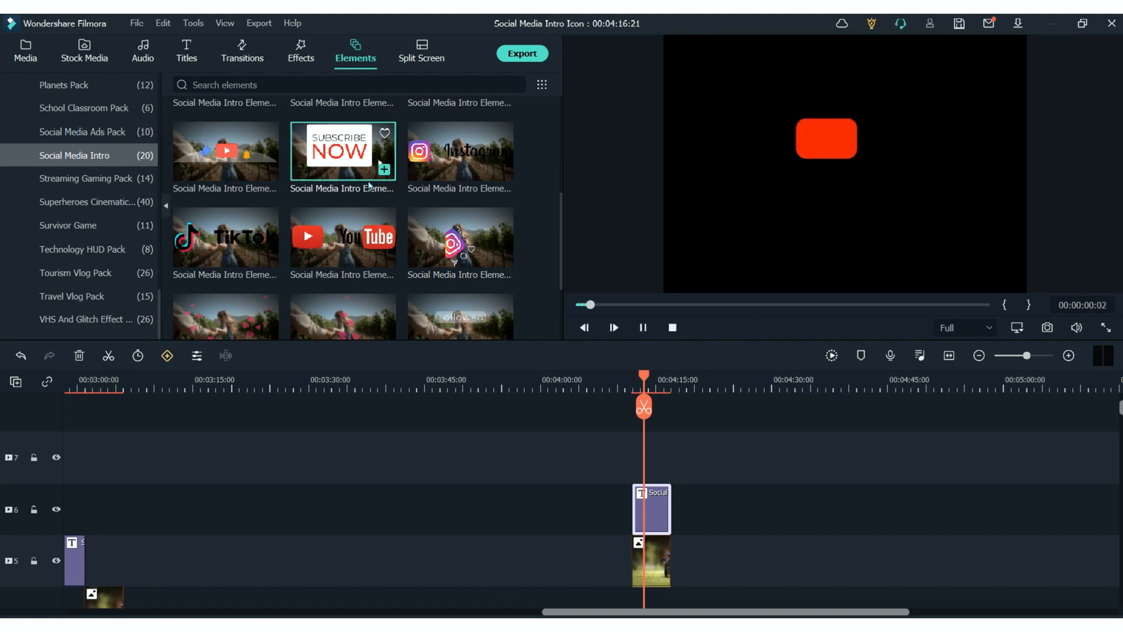
{"action": "scroll", "scroll_direction": "down", "scroll_amount": 3}
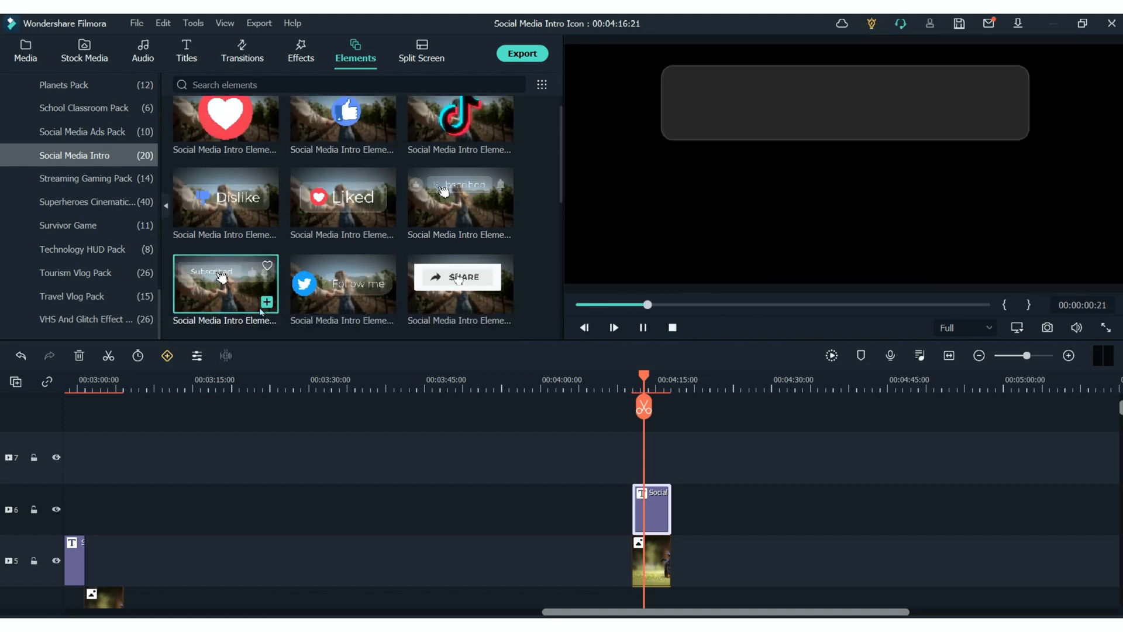
{"action": "left_click", "coordinate": [612, 327]}
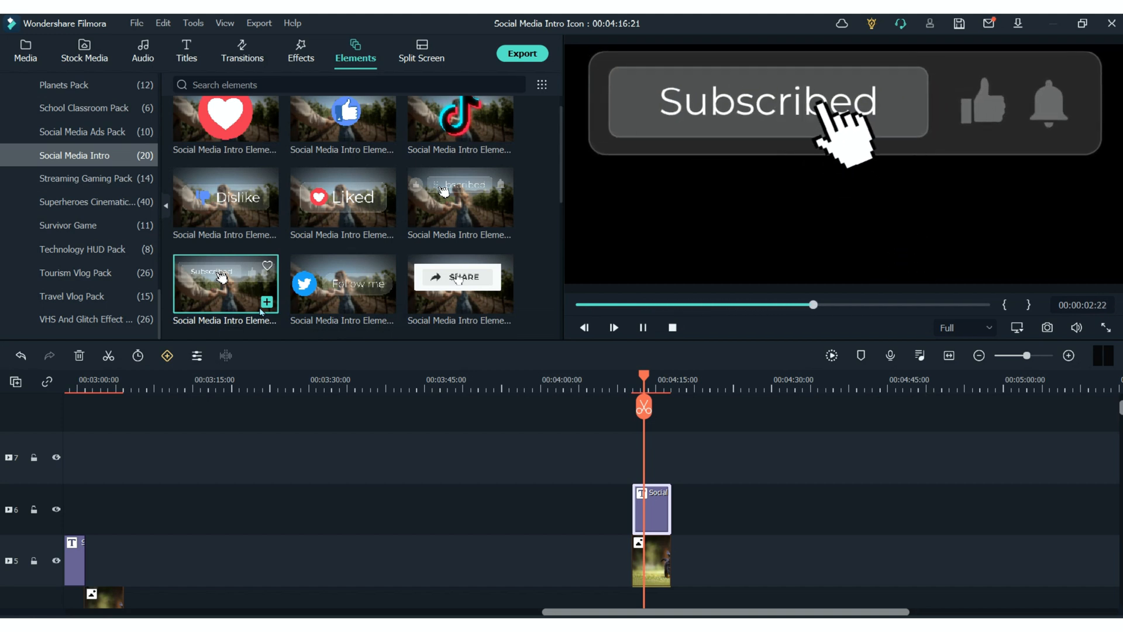
{"action": "left_click", "coordinate": [642, 328]}
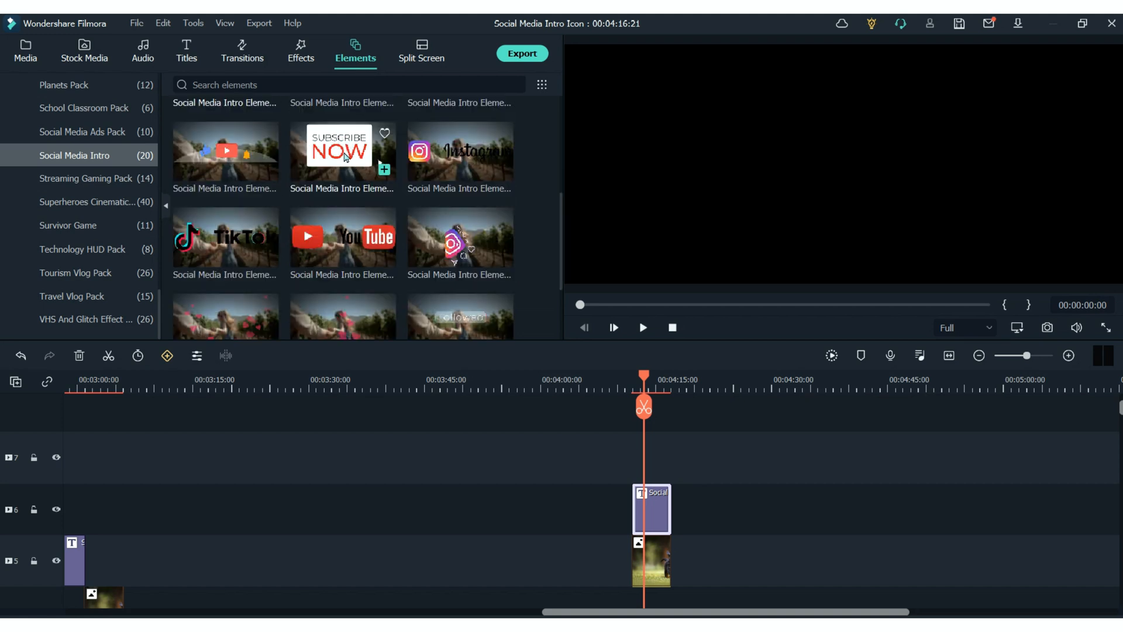
{"action": "left_click", "coordinate": [341, 152]}
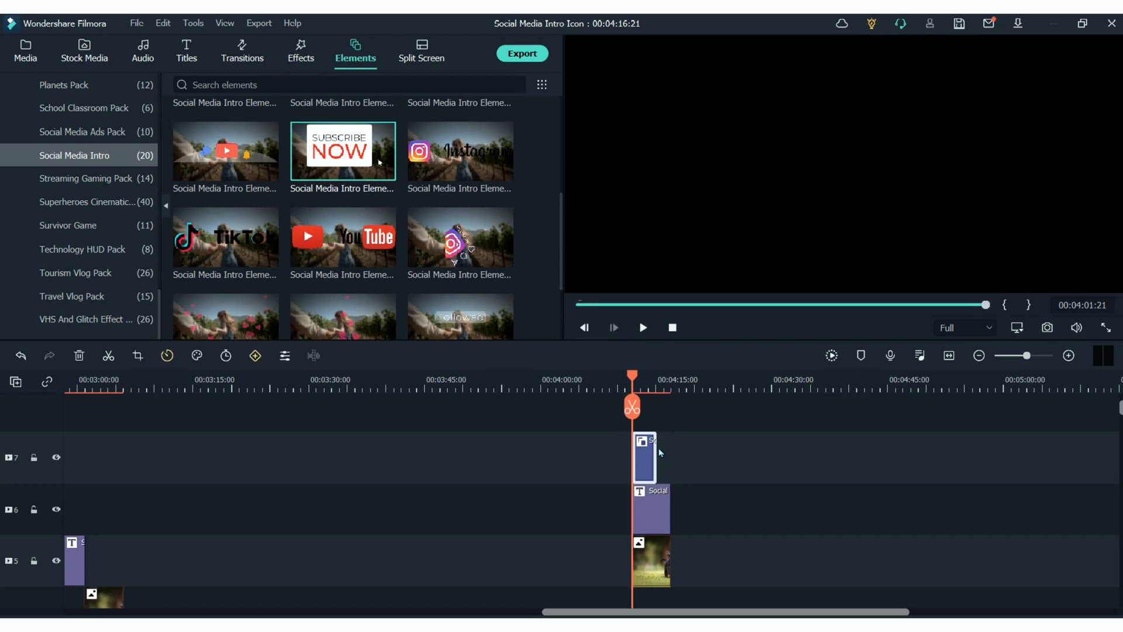
{"action": "left_click", "coordinate": [641, 328]}
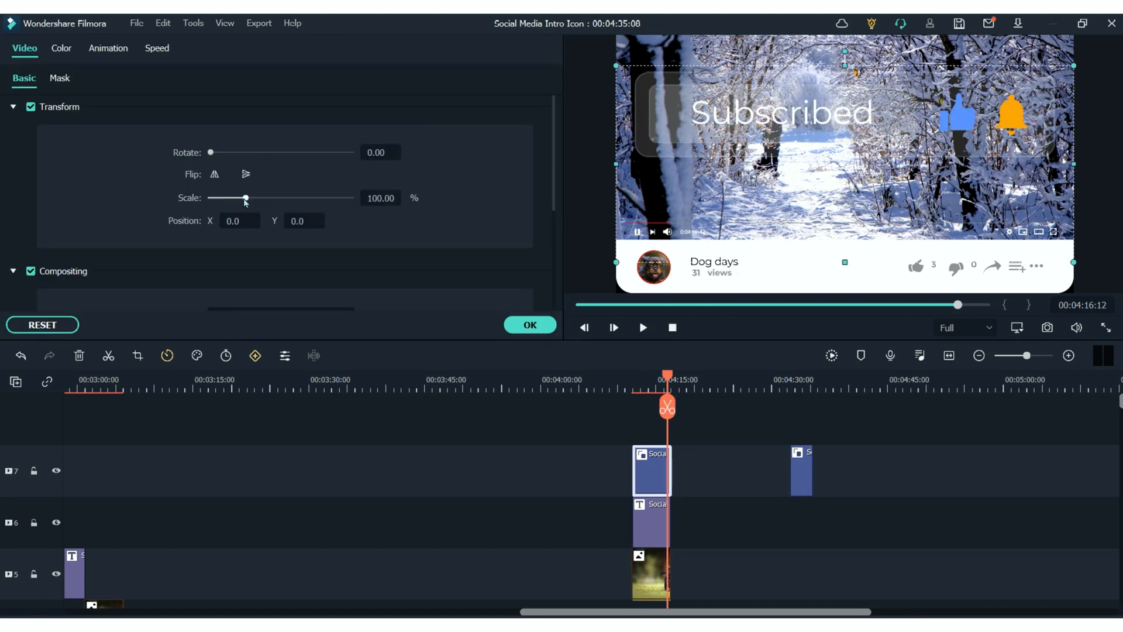
Step: Scale the Subscribed element down to 66.67% and confirm
{"action": "left_click_drag", "start_coordinate": [246, 198], "coordinate": [232, 197]}
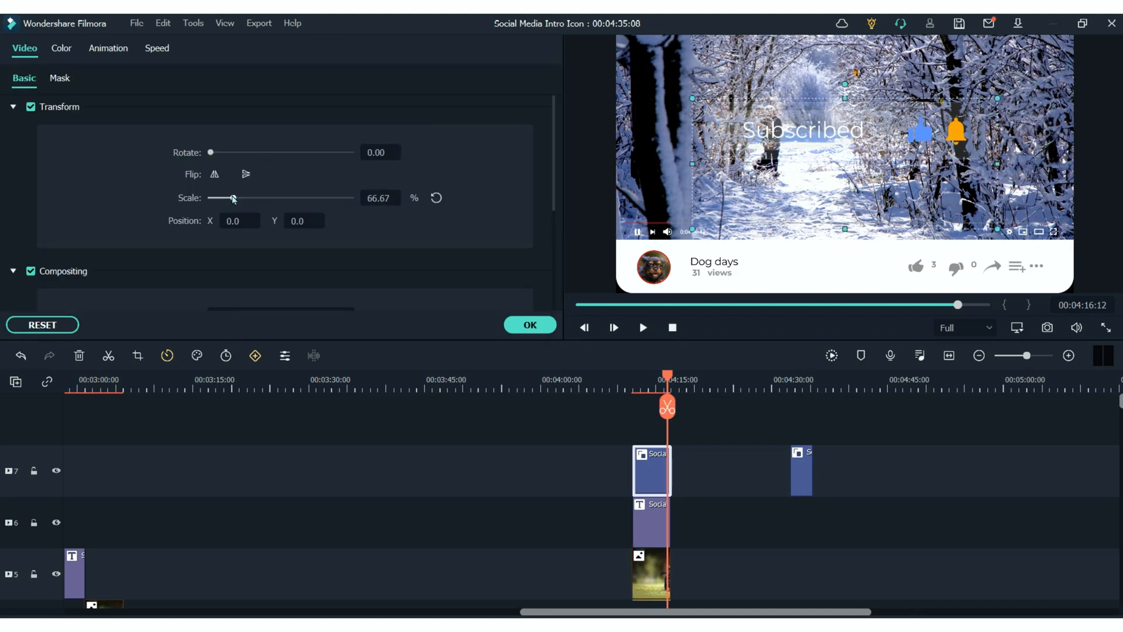
{"action": "left_click", "coordinate": [356, 51]}
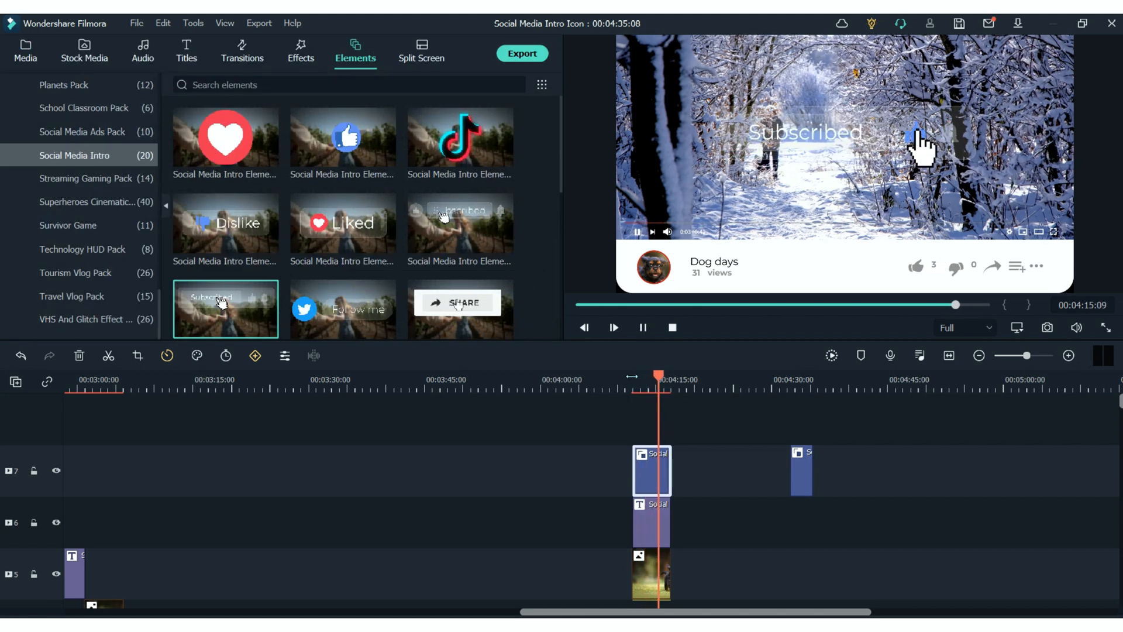
{"action": "left_click", "coordinate": [642, 328]}
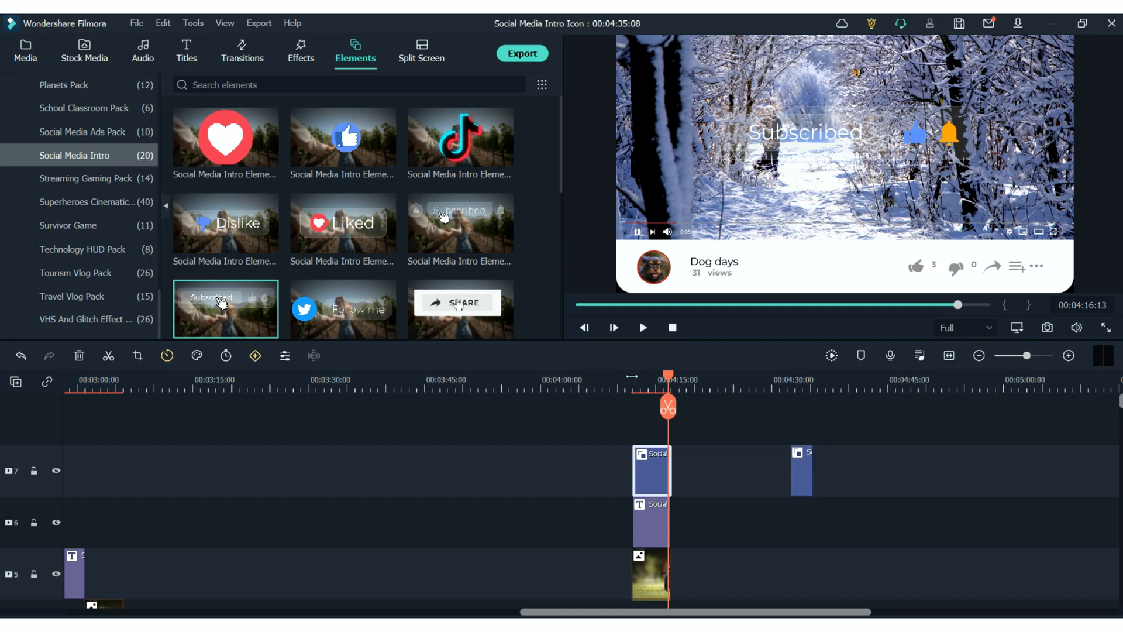
{"action": "mouse_move", "coordinate": [560, 247]}
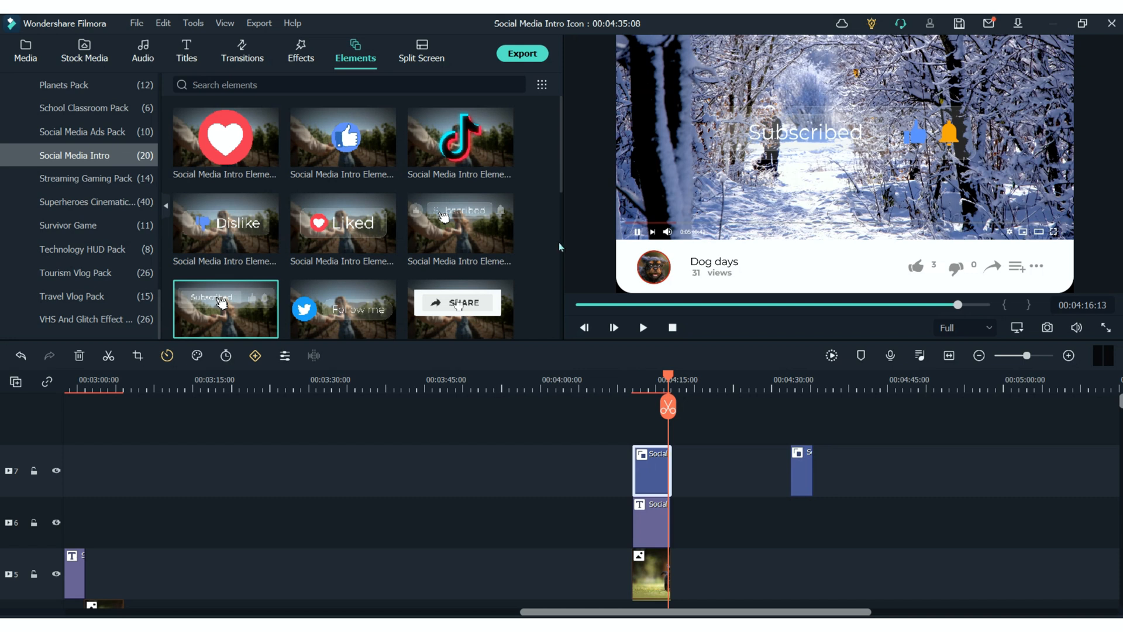